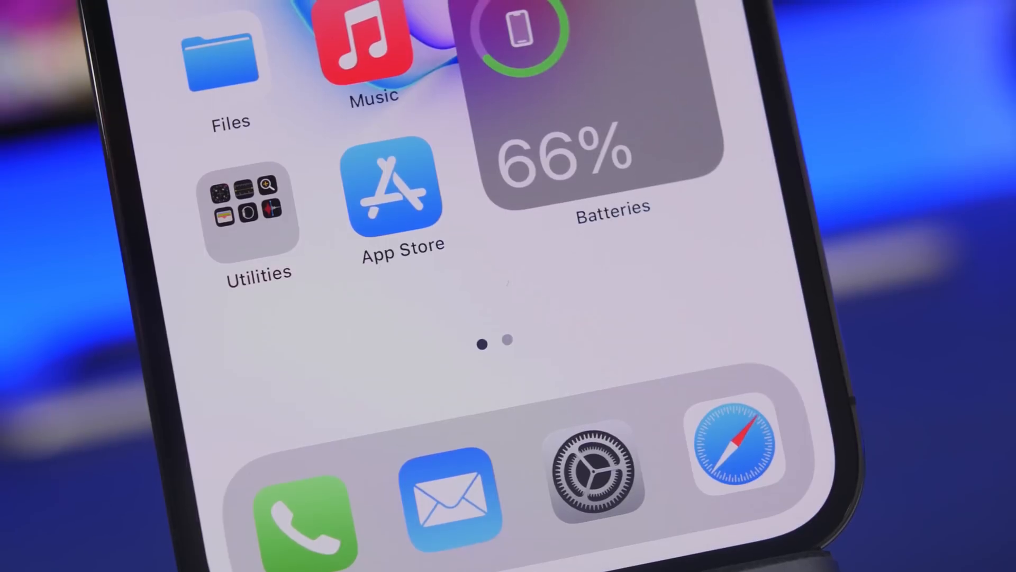
Launch the Settings app from the Home Screen dock.
left_click(593, 472)
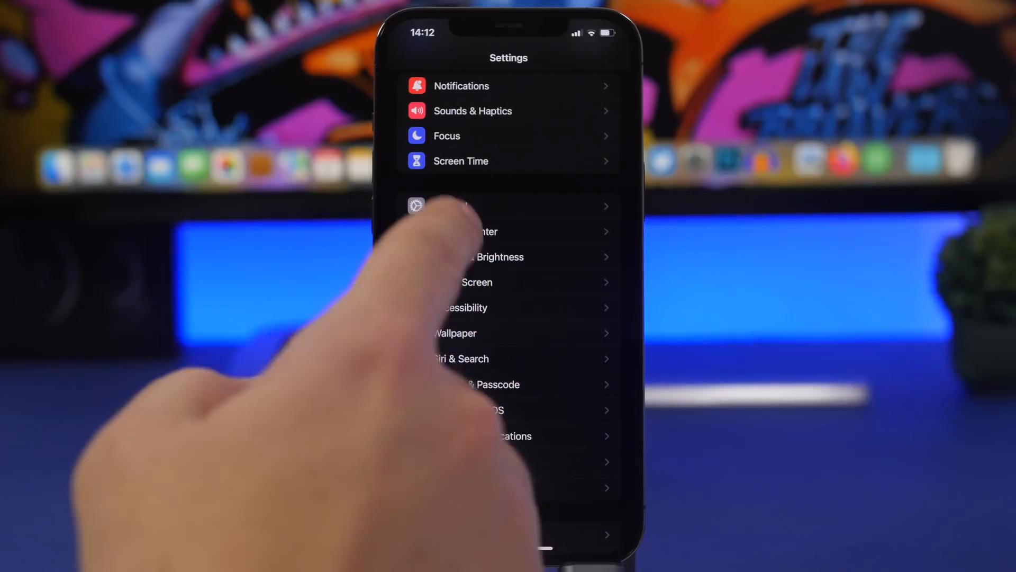
Confirm under General > Software Update that iOS 15.4 is up to date, then go back.
left_click(416, 205)
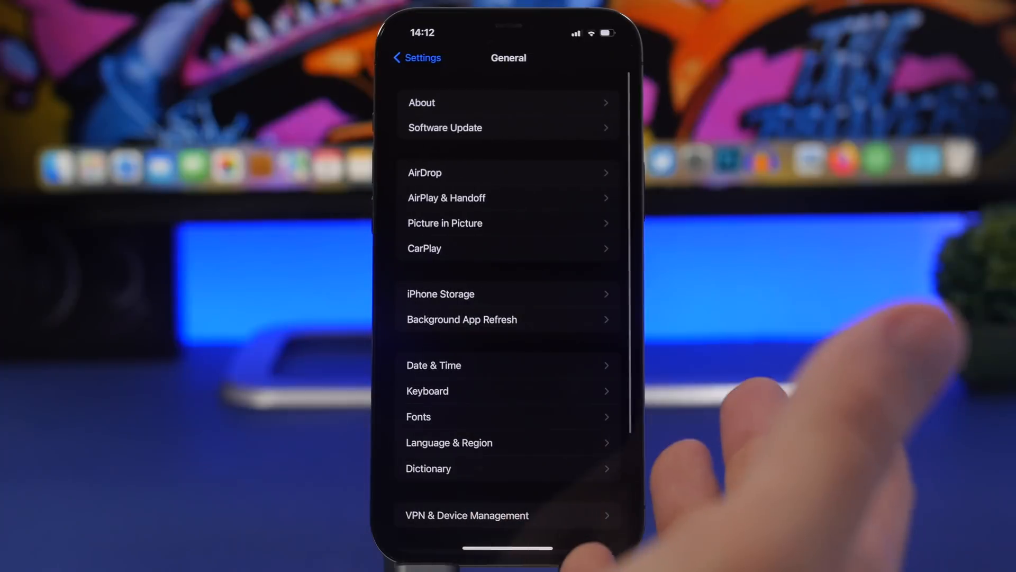
left_click(445, 127)
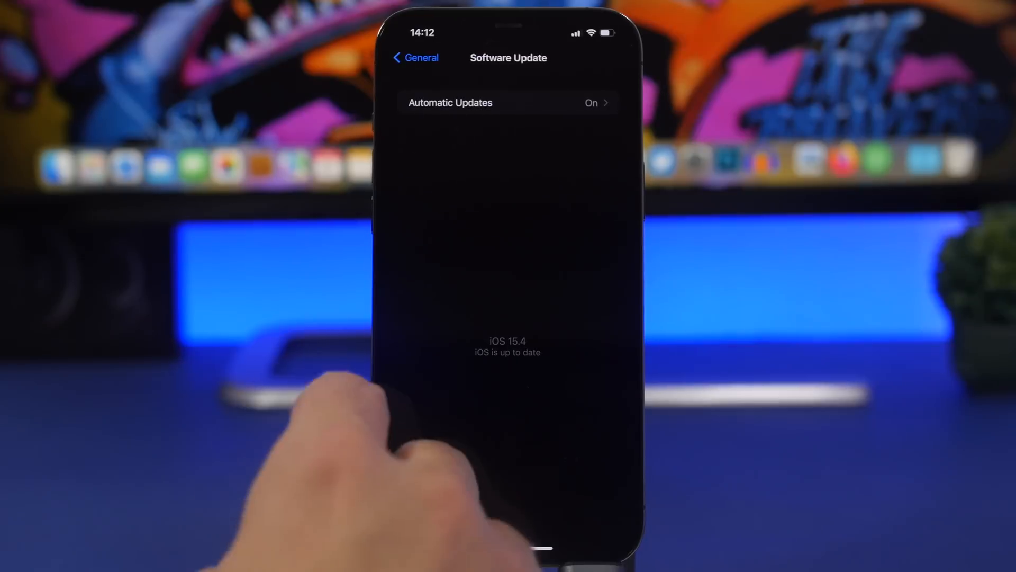
left_click(415, 57)
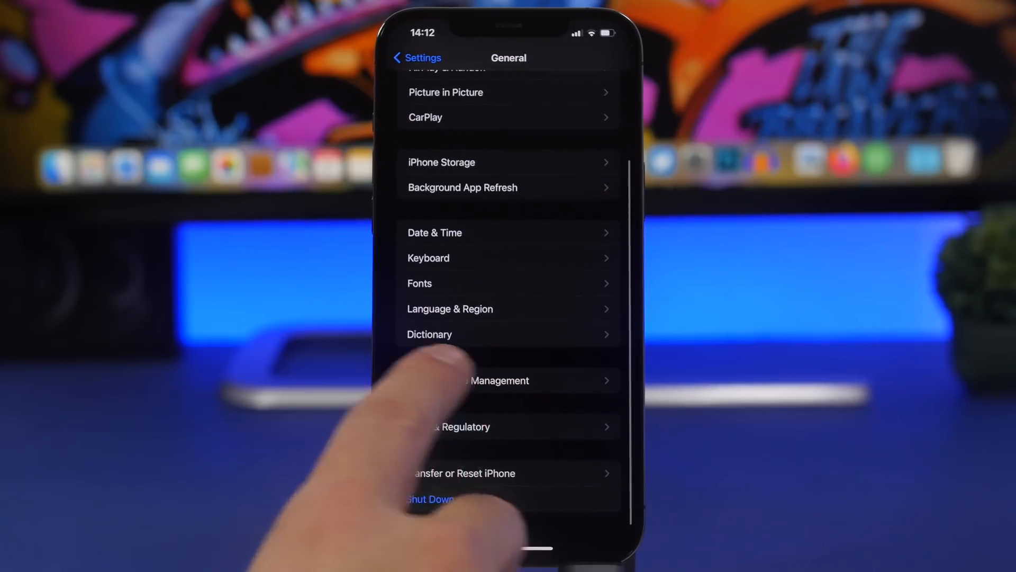
View VPN & Device Management showing the iOS 15 Beta Software Profile, then go back.
left_click(499, 380)
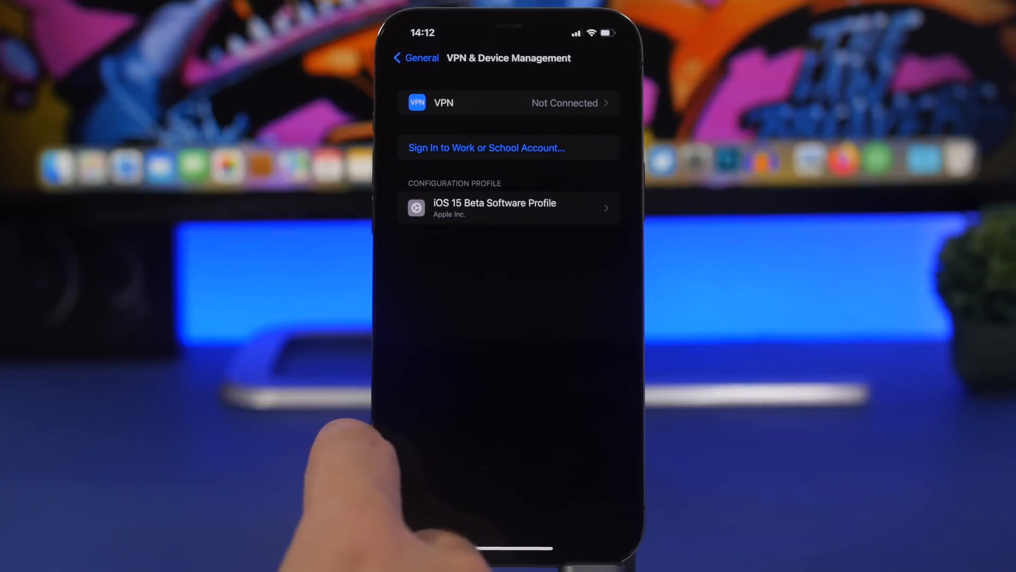
left_click(415, 57)
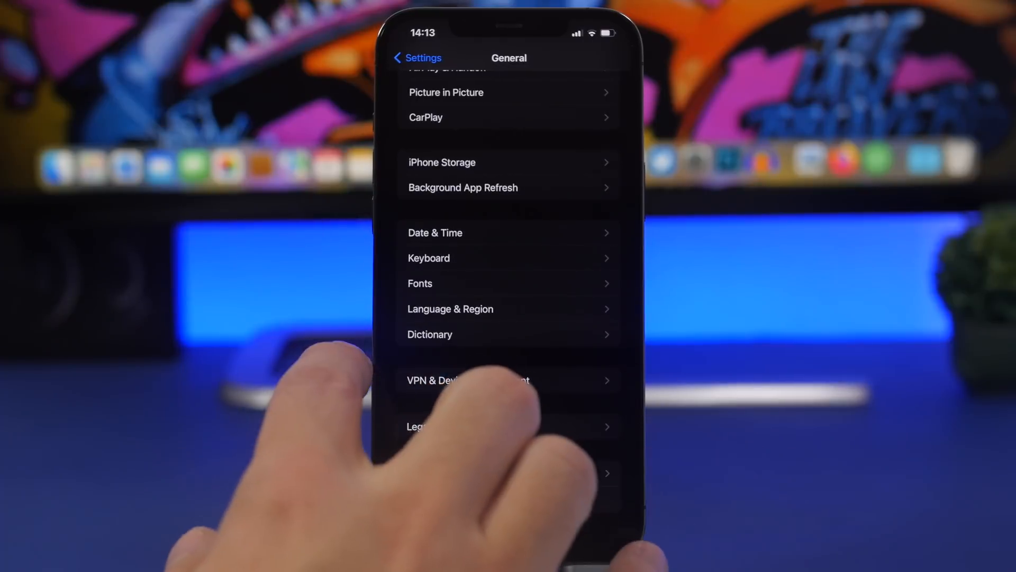
Leave General and enter Face ID & Passcode from the main settings list.
left_click(417, 57)
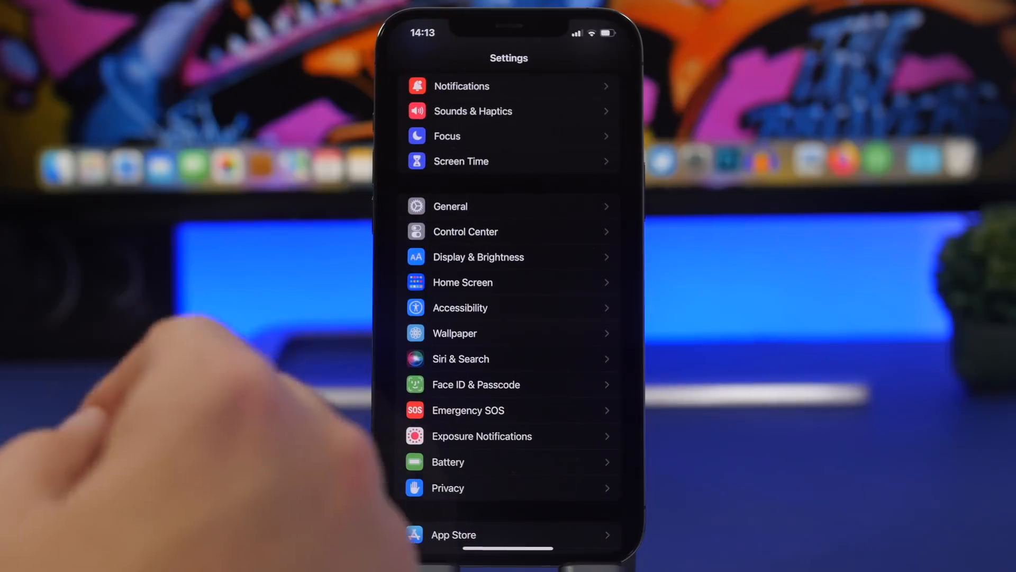
left_click(476, 384)
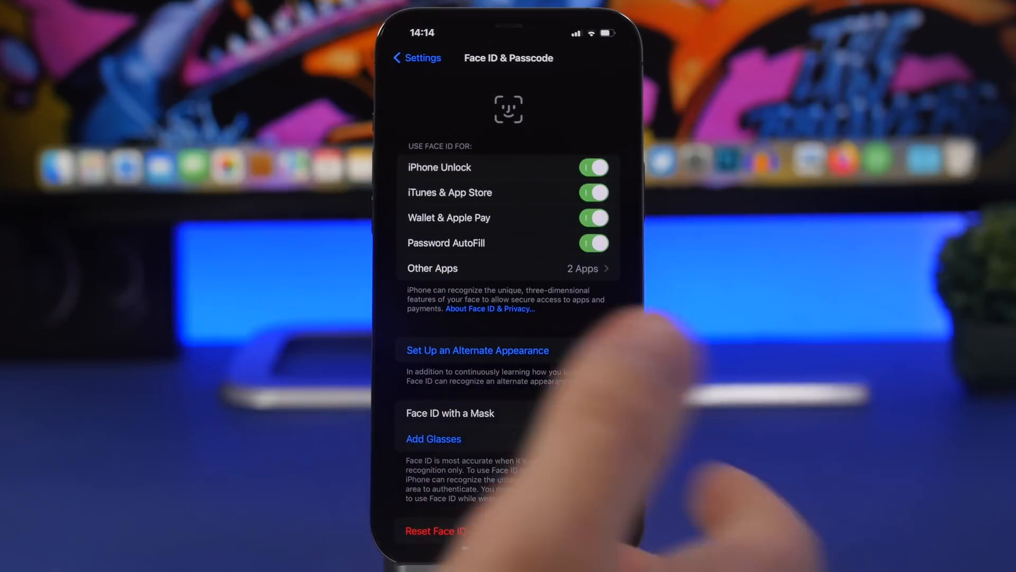
Switch on Face ID with a Mask and scroll through the remaining Face ID options.
left_click(593, 413)
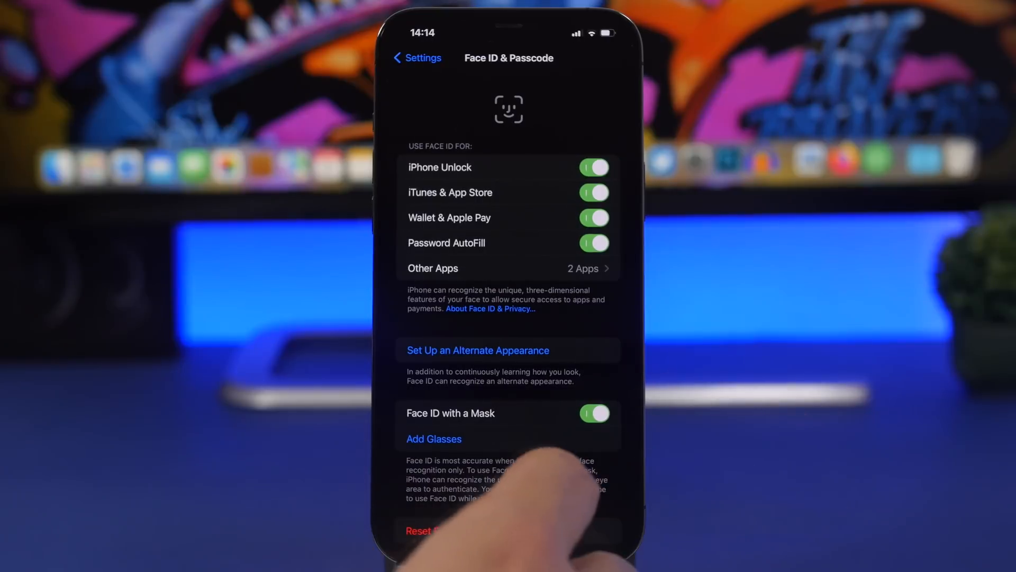
scroll("down", 3)
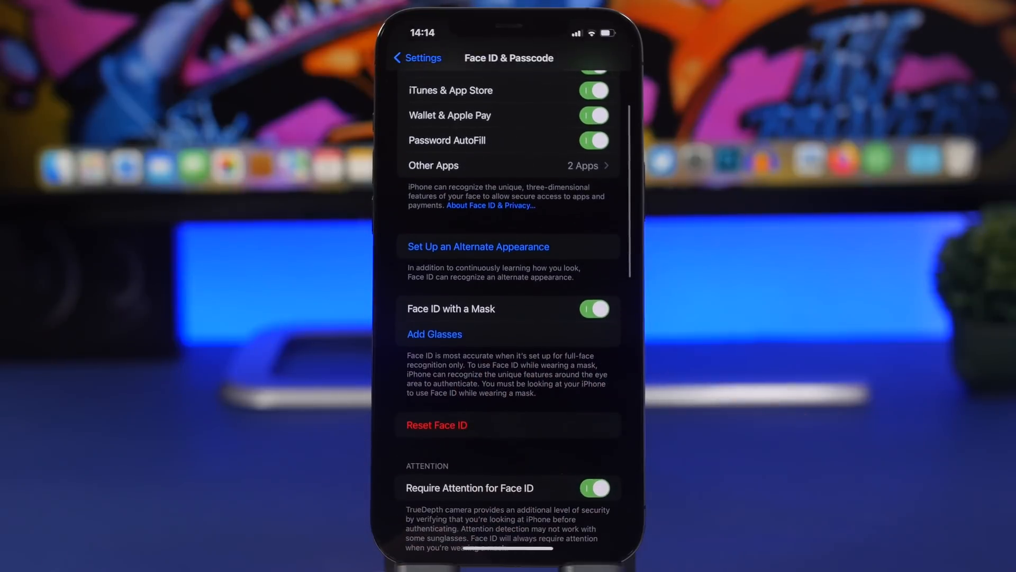
scroll("down", 3)
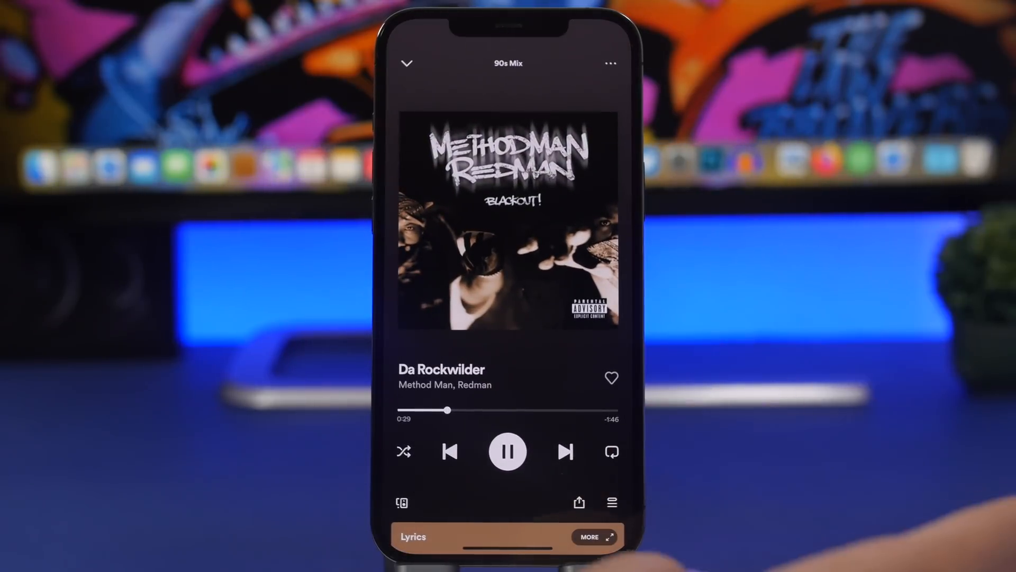
Bring up Spotify's share options for the playing track, then land on a podcast show page.
left_click(578, 502)
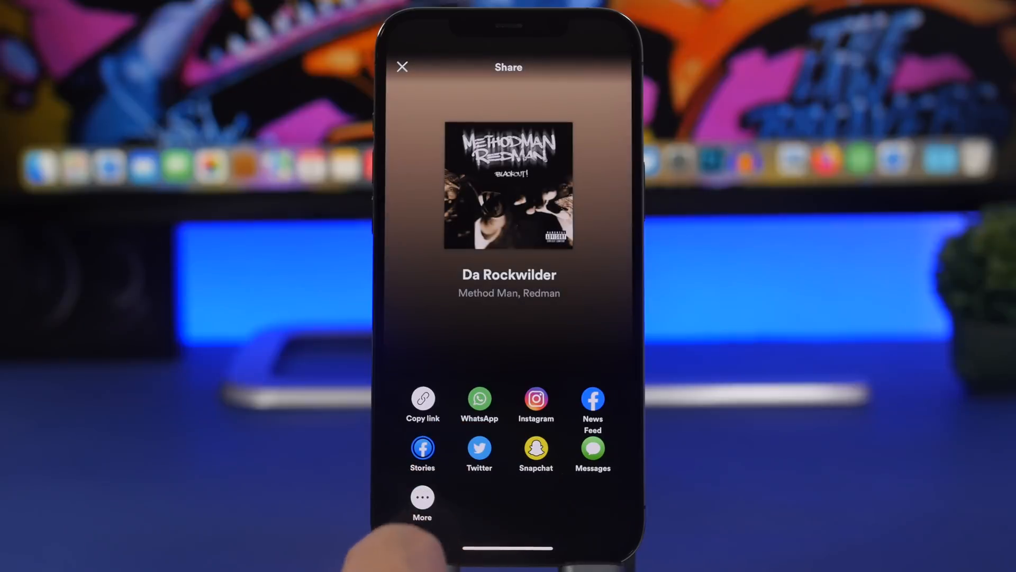
left_click(422, 496)
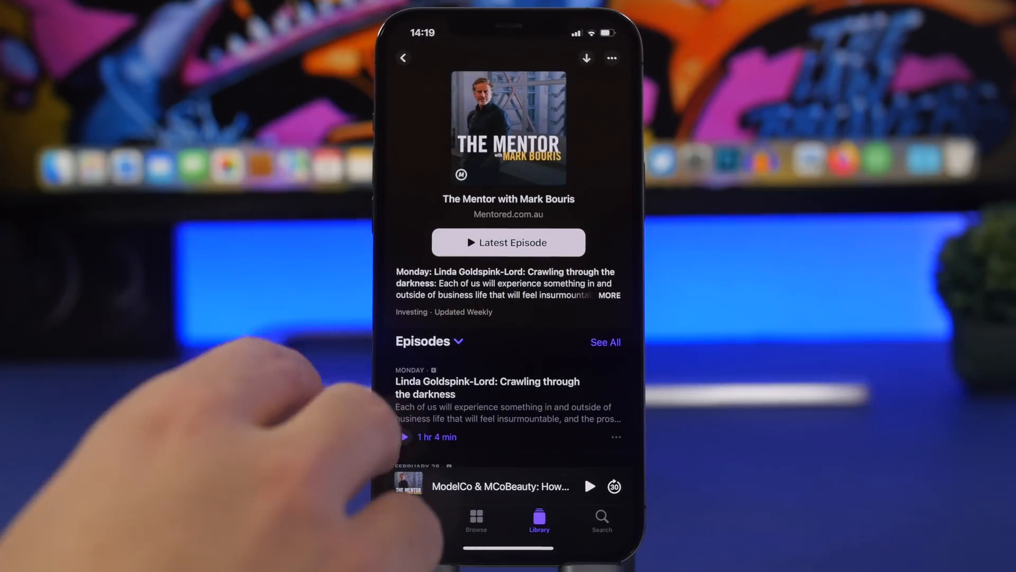
Apply the Episodes filter on the podcast show's episode list.
left_click(428, 341)
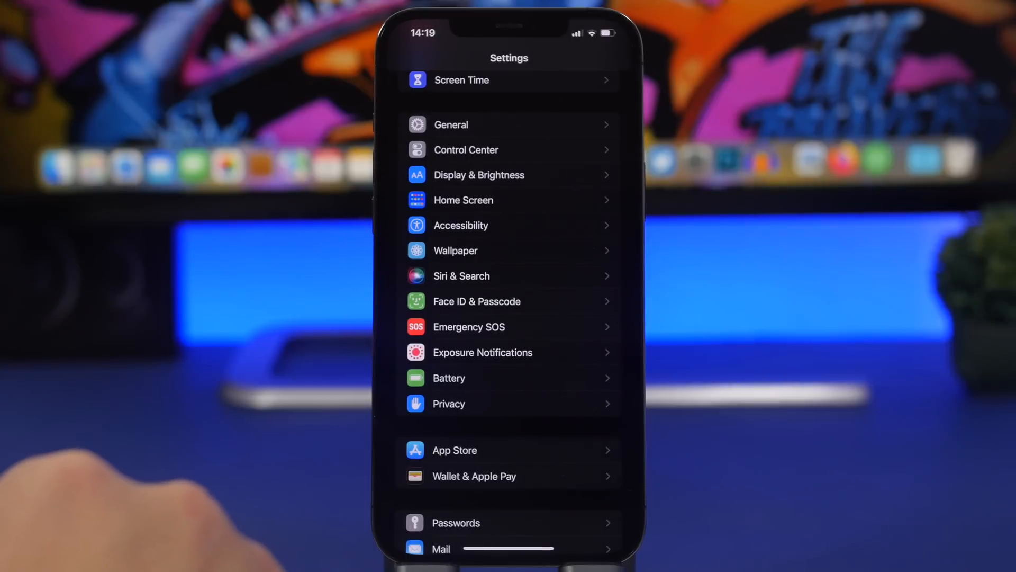
View the Battery page and switch its graph from Last 24 Hours to Last 10 Days.
left_click(449, 378)
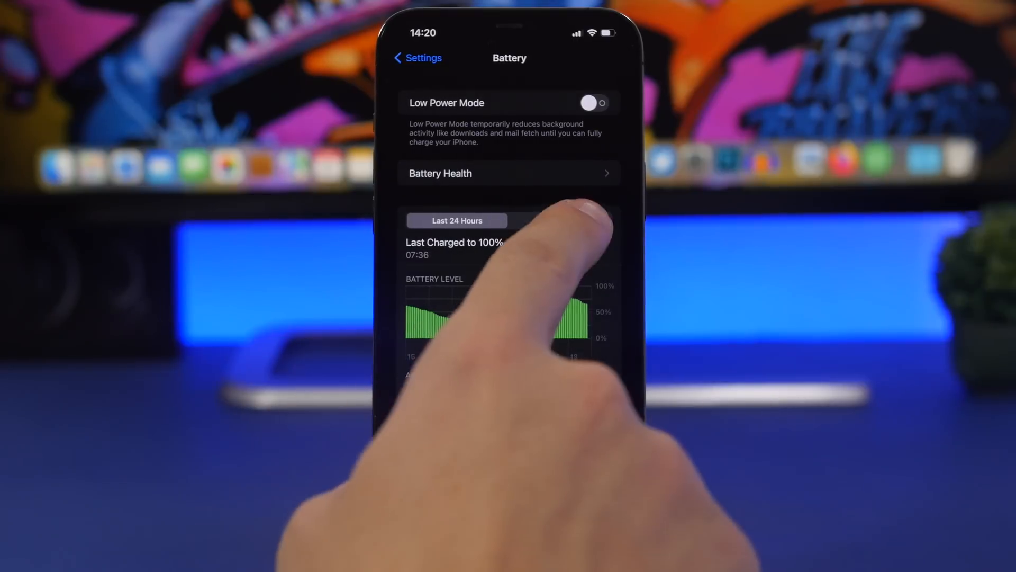
left_click(560, 221)
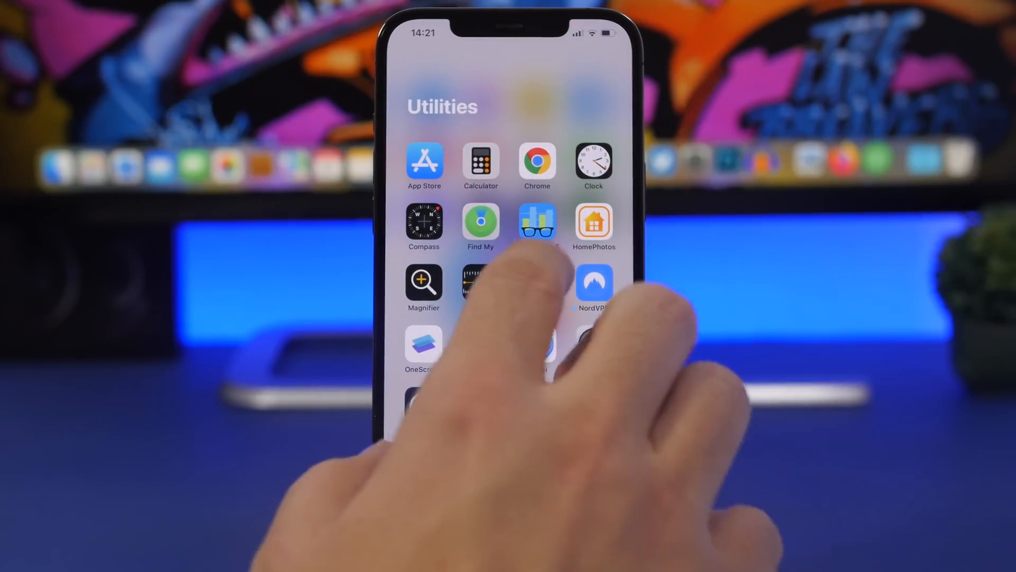
Launch Geekbench 5 from Utilities and view its History of past benchmark results.
left_click(537, 227)
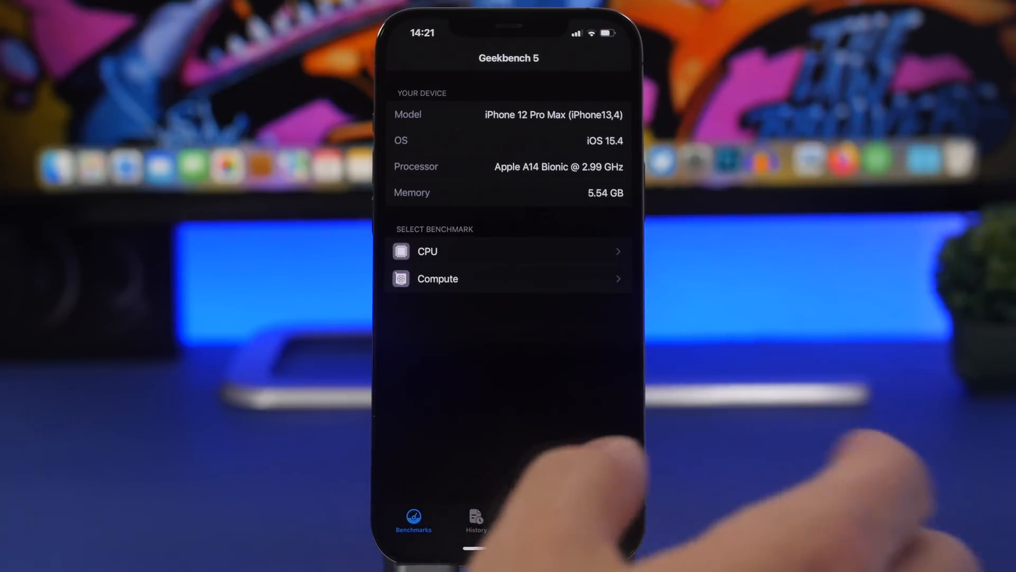
left_click(476, 519)
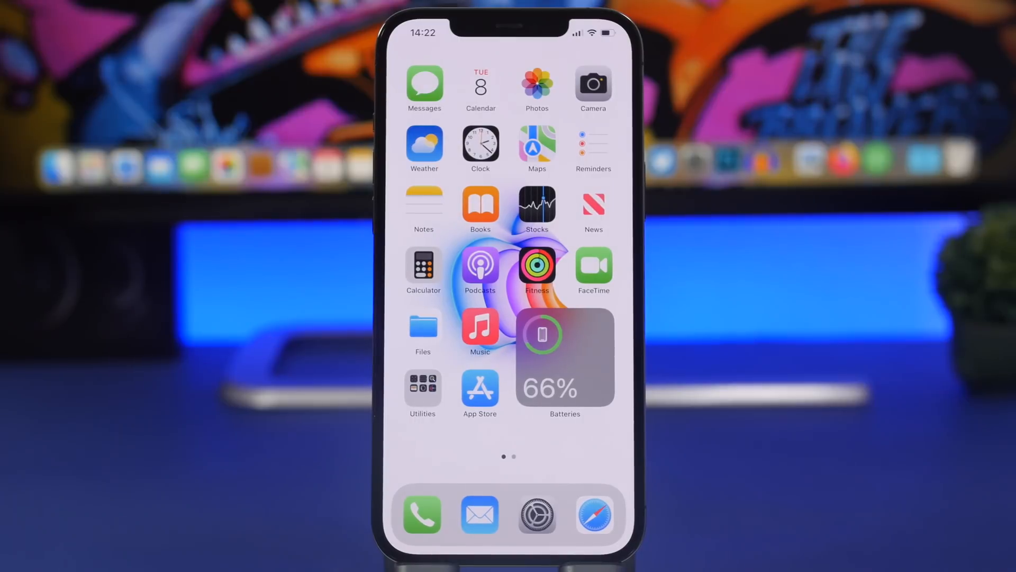
Check iPhone Storage showing 94.2 GB of 128 GB used, then go back to General.
left_click(535, 515)
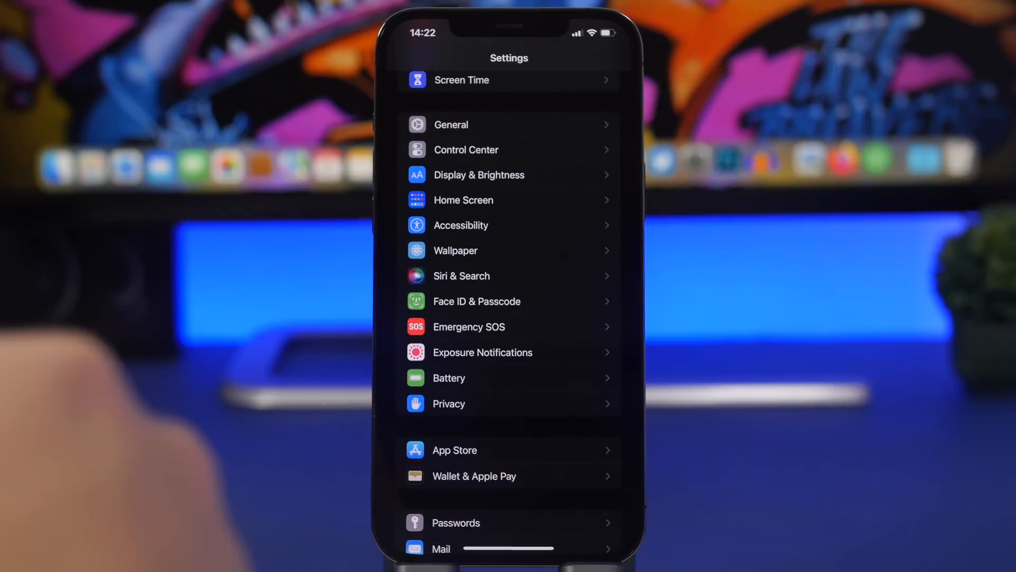
left_click(451, 125)
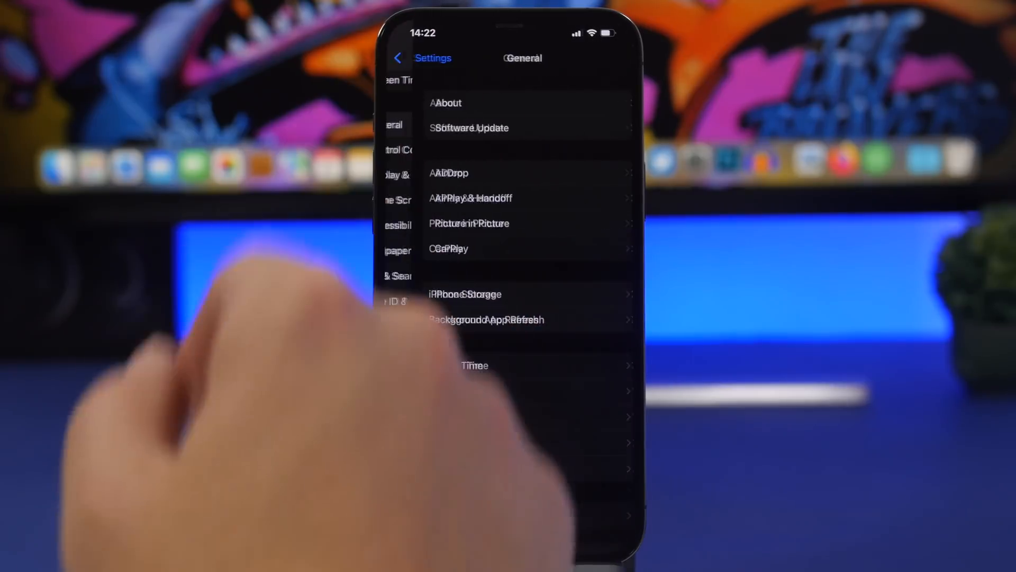
left_click(465, 295)
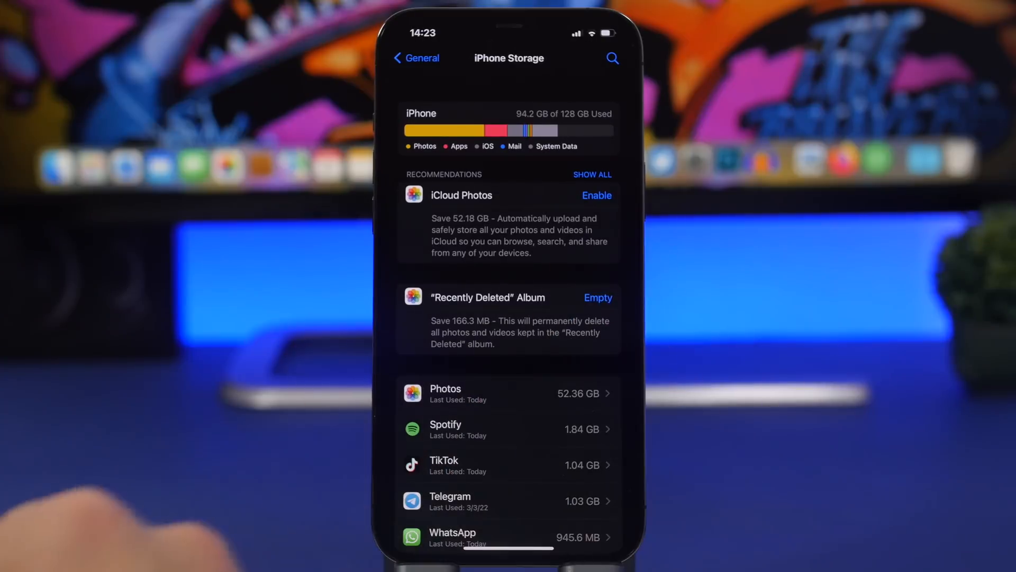
left_click(415, 57)
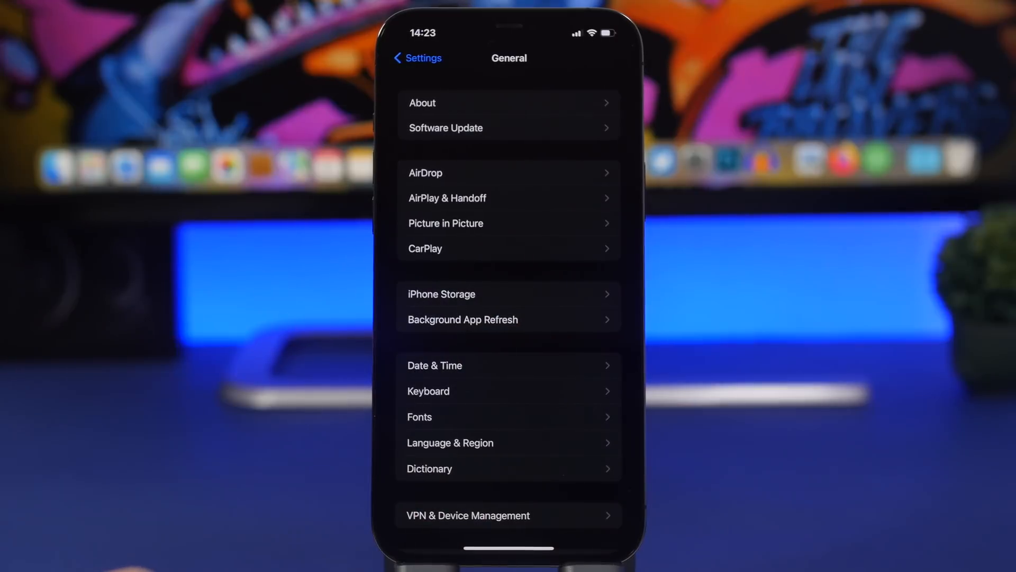
Check Software Update shows iOS 15.4 up to date with automatic download and install both on.
left_click(417, 57)
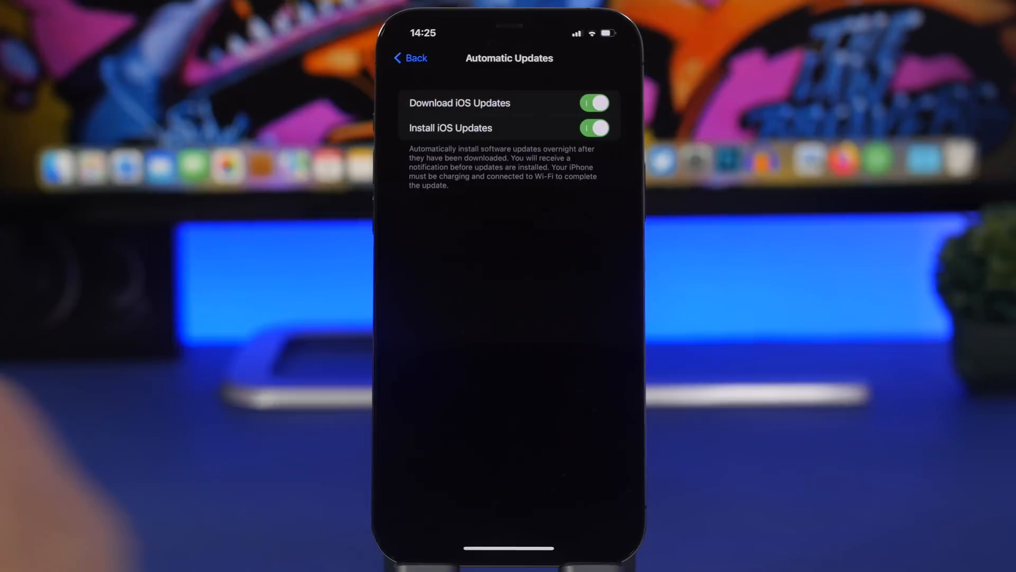
left_click(411, 57)
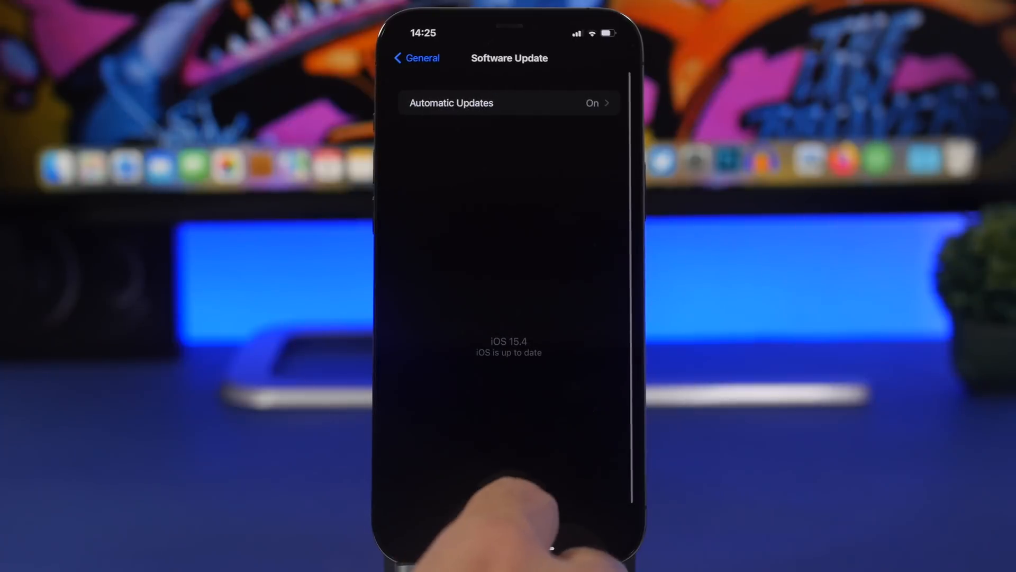